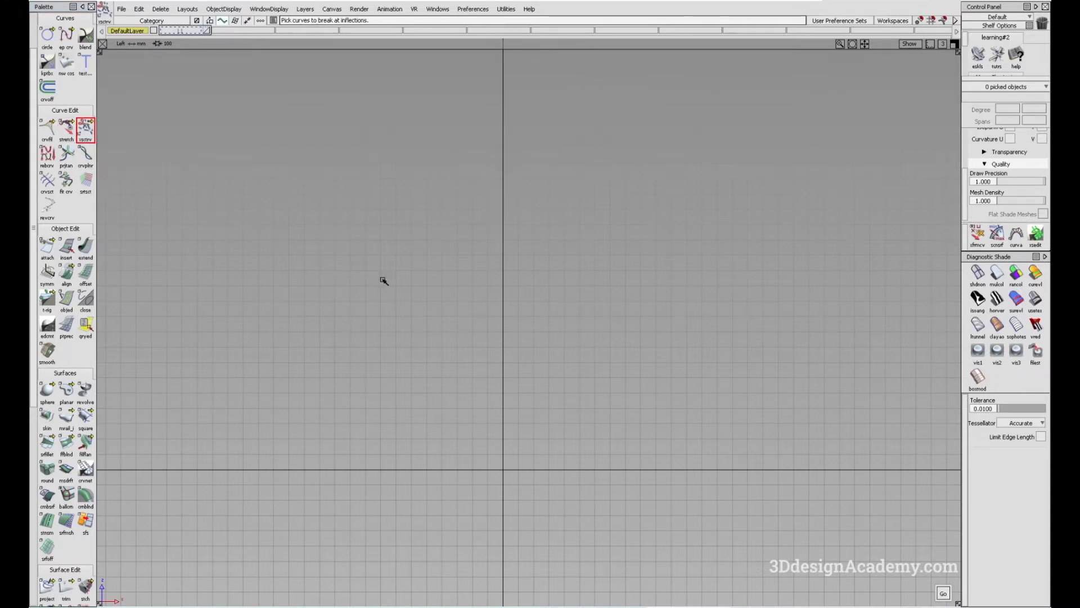
mouse_move(458, 326)
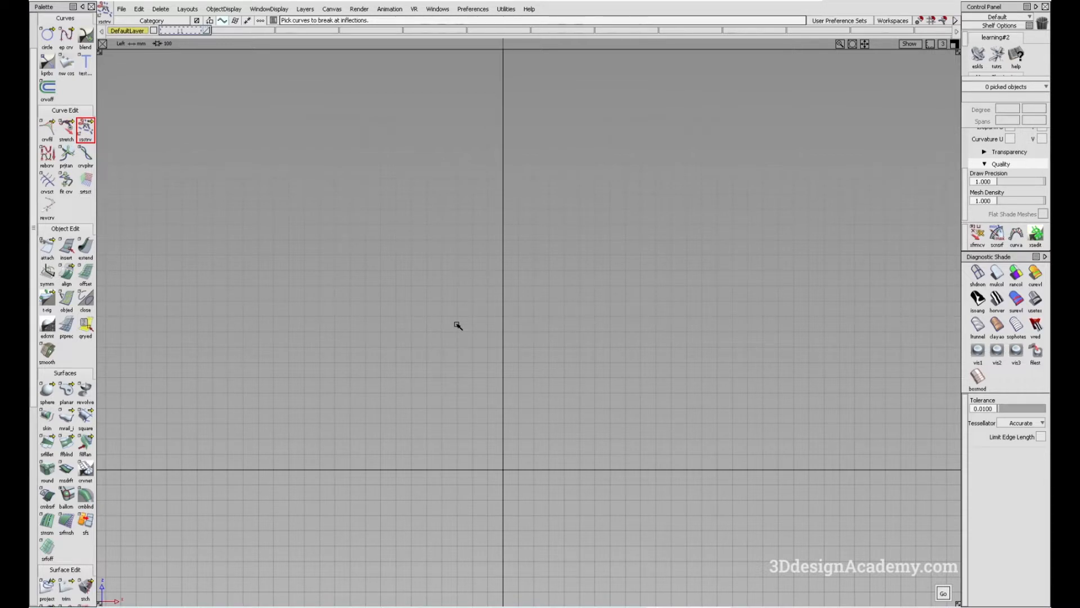
mouse_move(150, 68)
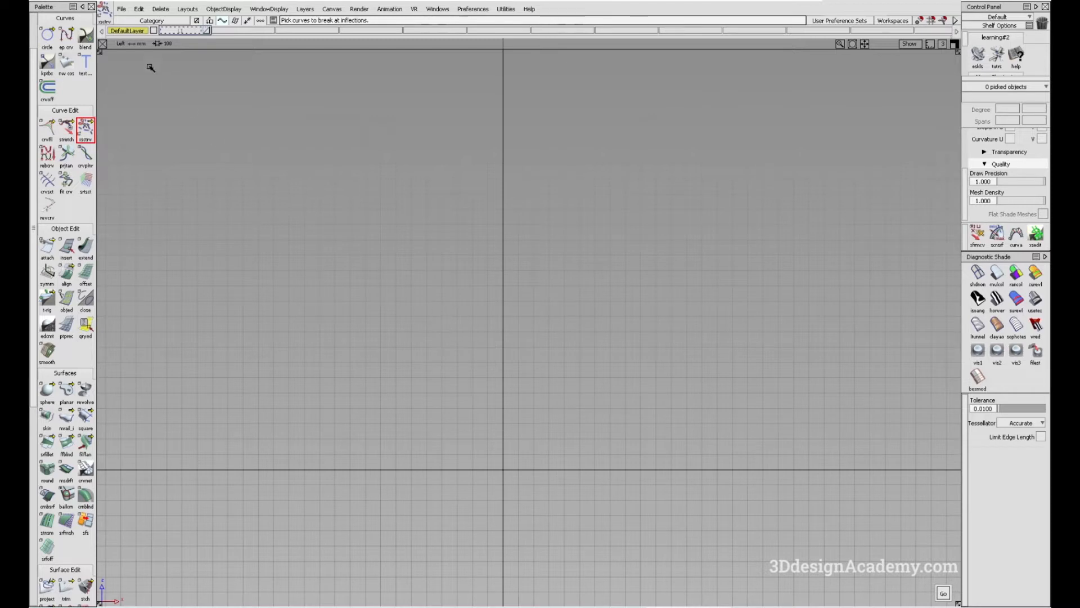
Step: Start the EP Curve tool to draw straight two-point practice curves
left_click(66, 35)
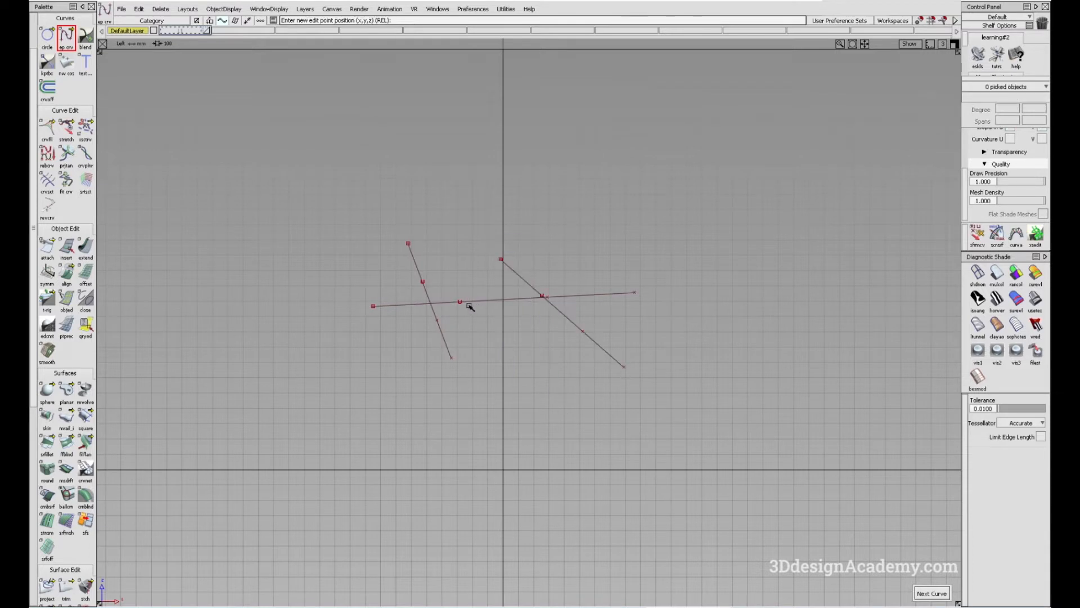
mouse_move(355, 258)
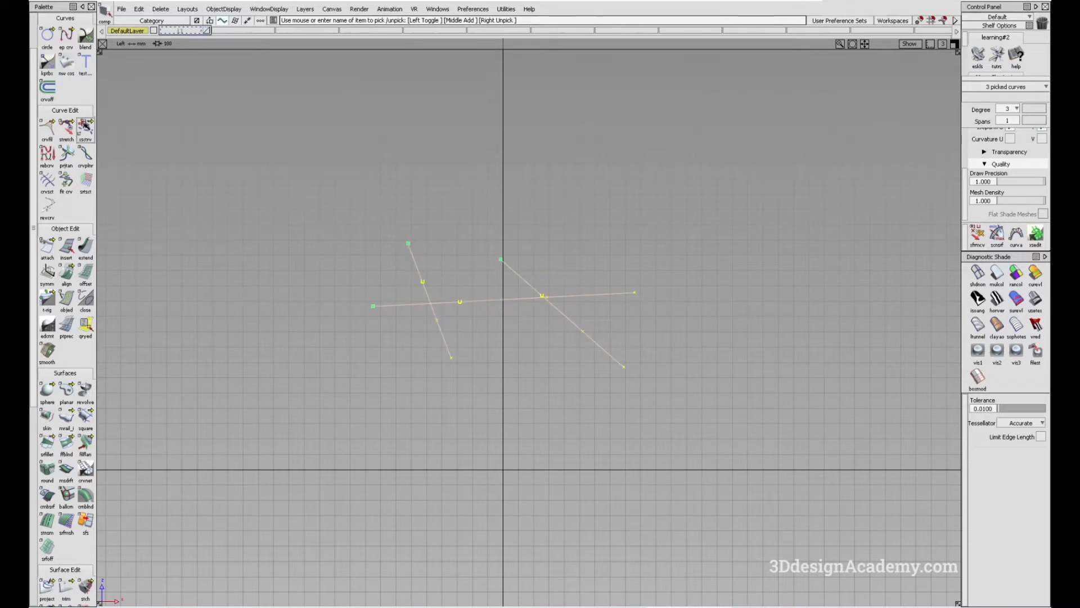
Step: Split the three practice curves at their crossings, trim an overhang, and request deleting the rest
left_click(86, 130)
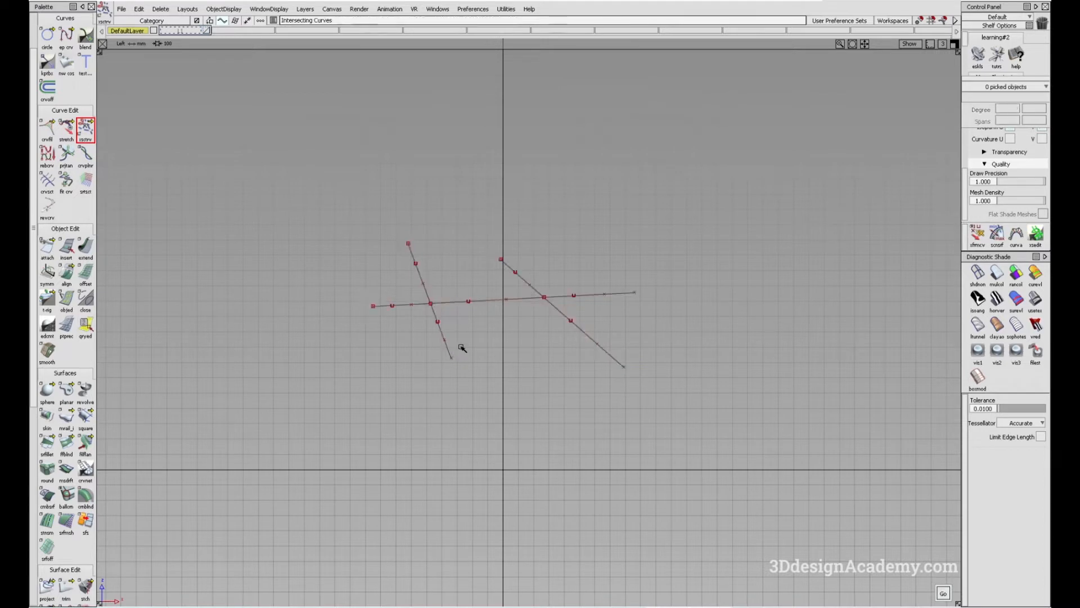
mouse_move(400, 341)
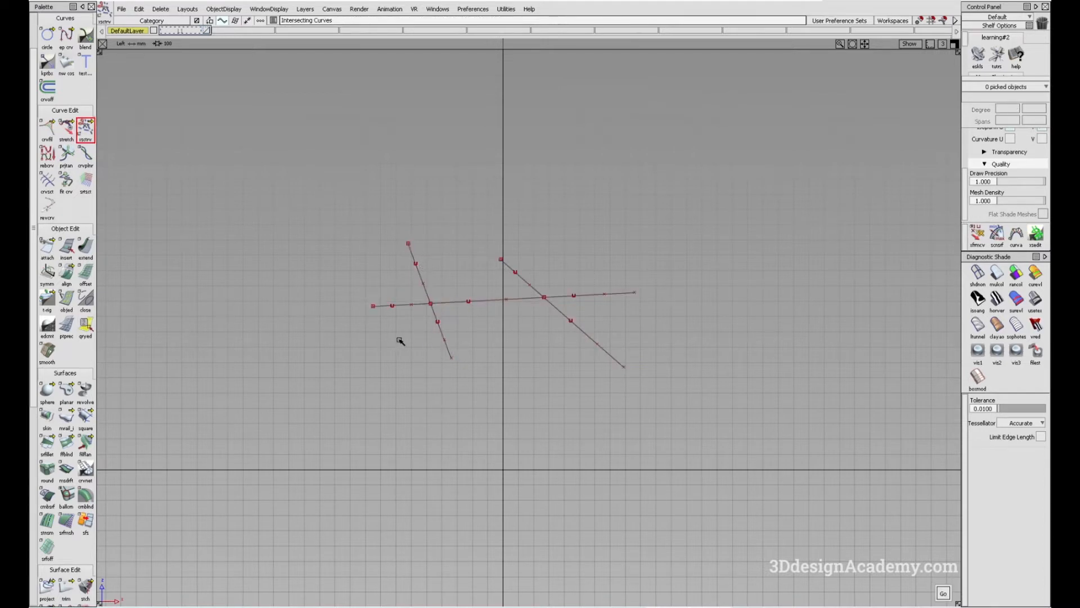
left_click(85, 130)
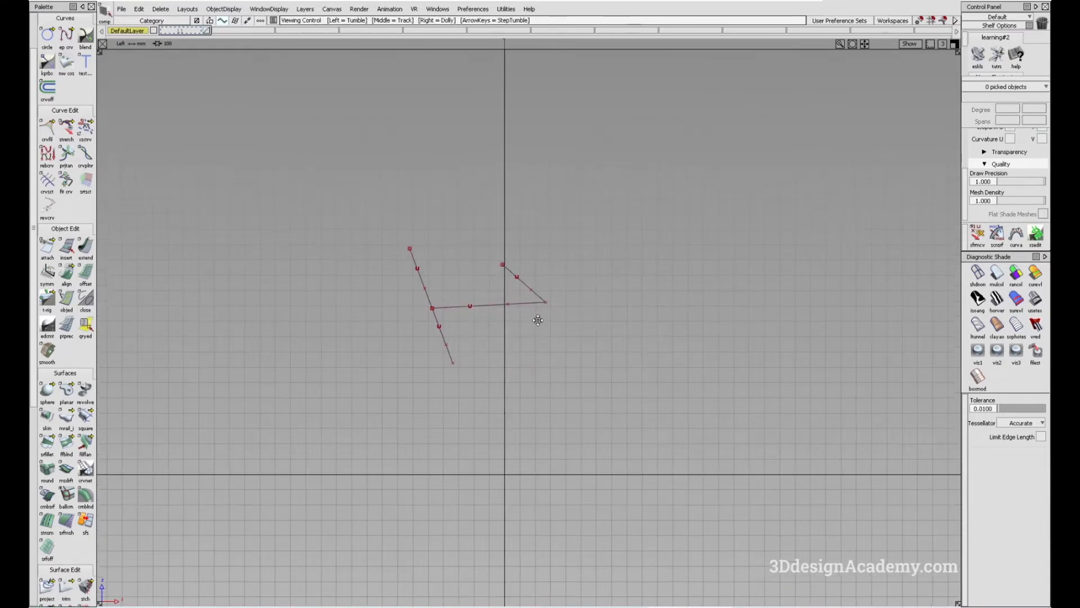
left_click(160, 9)
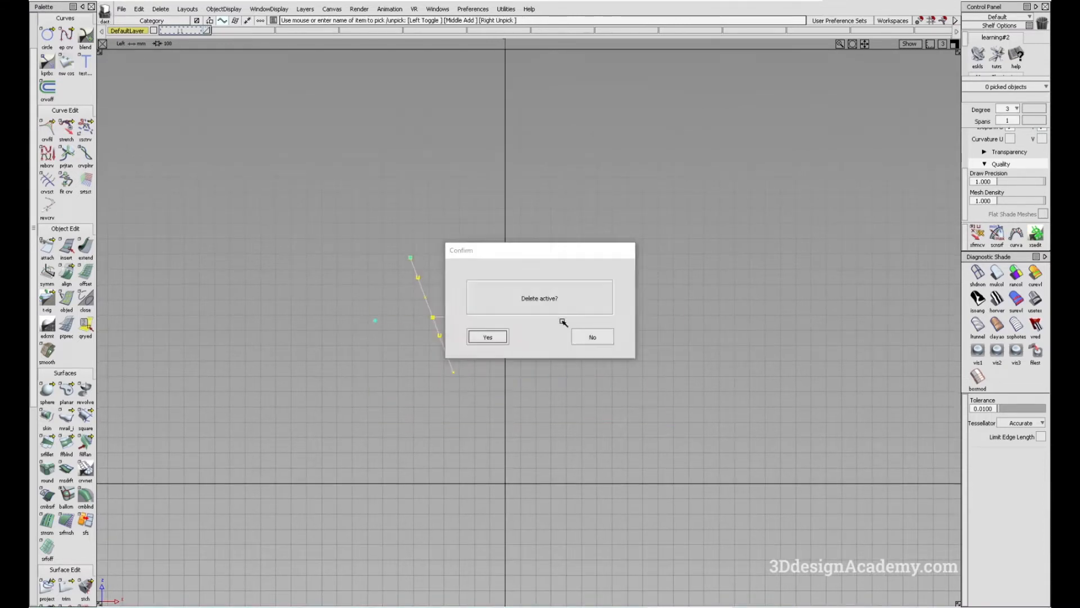
Step: Confirm Yes in the Delete active? dialog to remove the practice curves
left_click(487, 336)
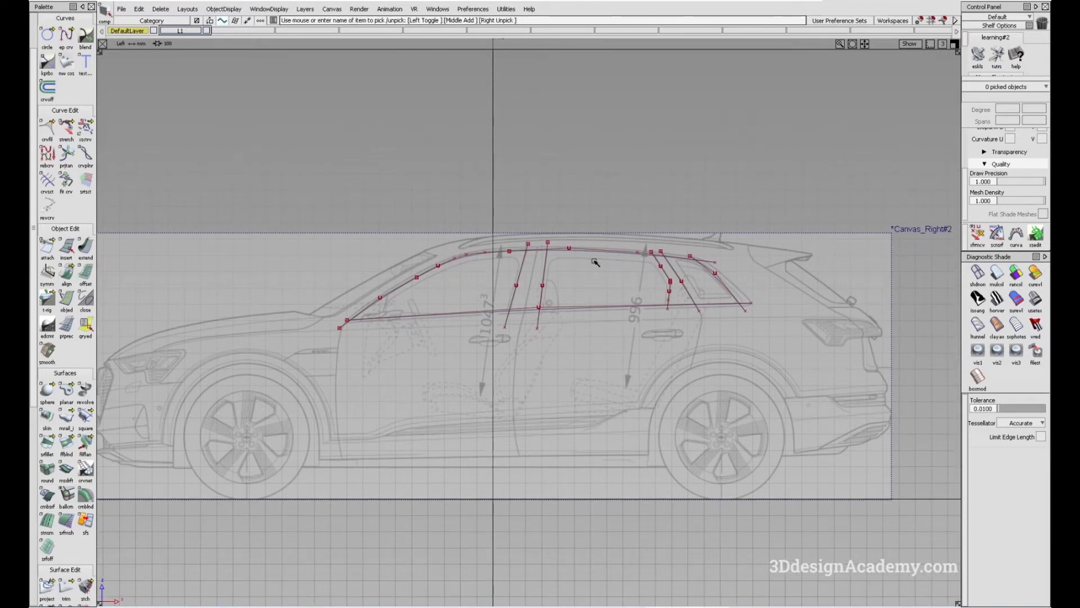
mouse_move(656, 259)
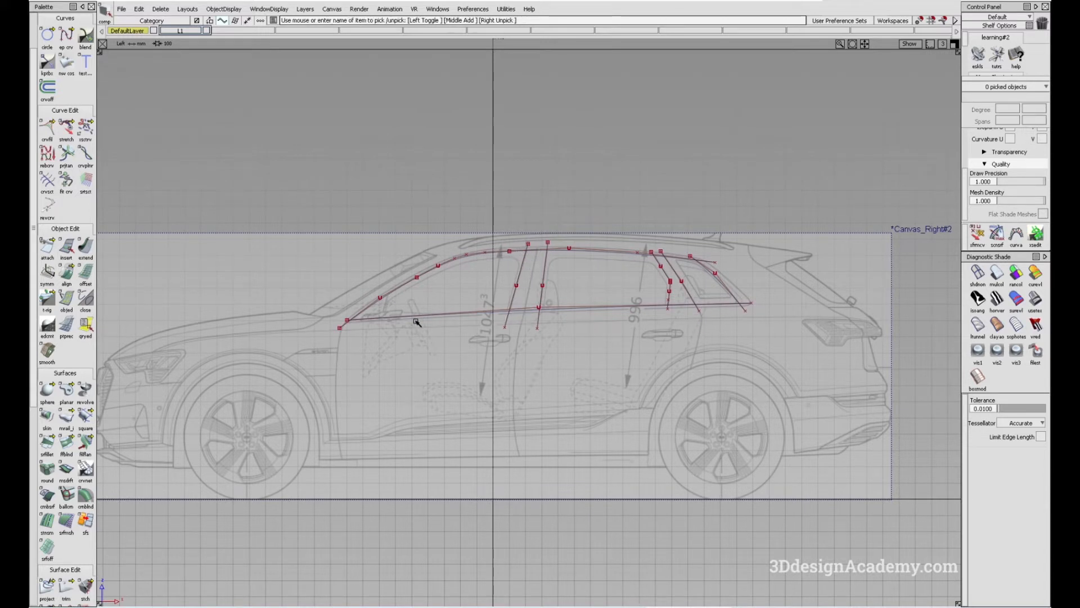
mouse_move(691, 304)
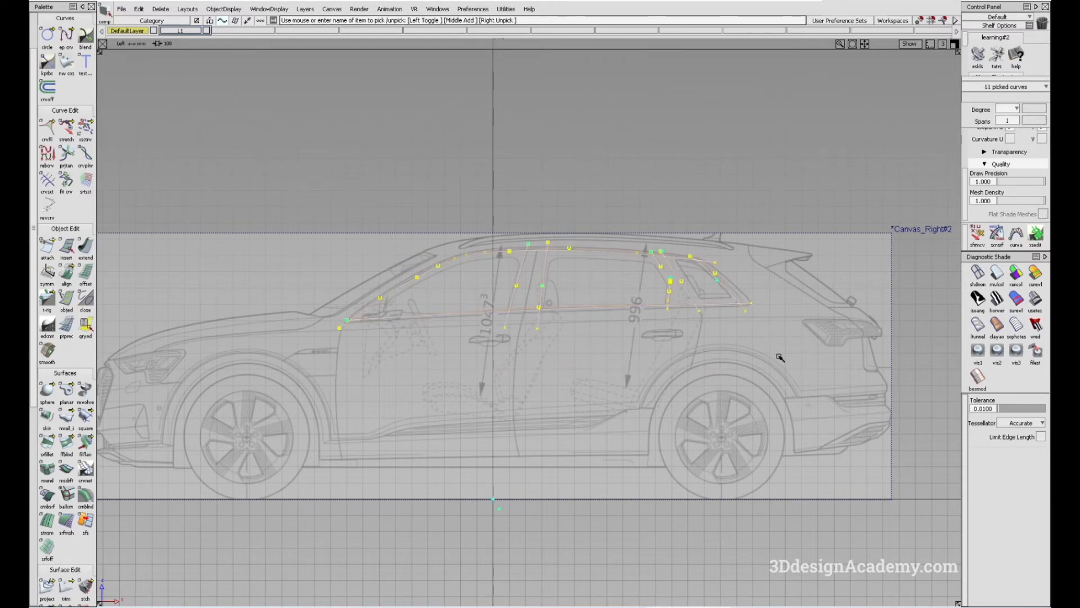
mouse_move(85, 127)
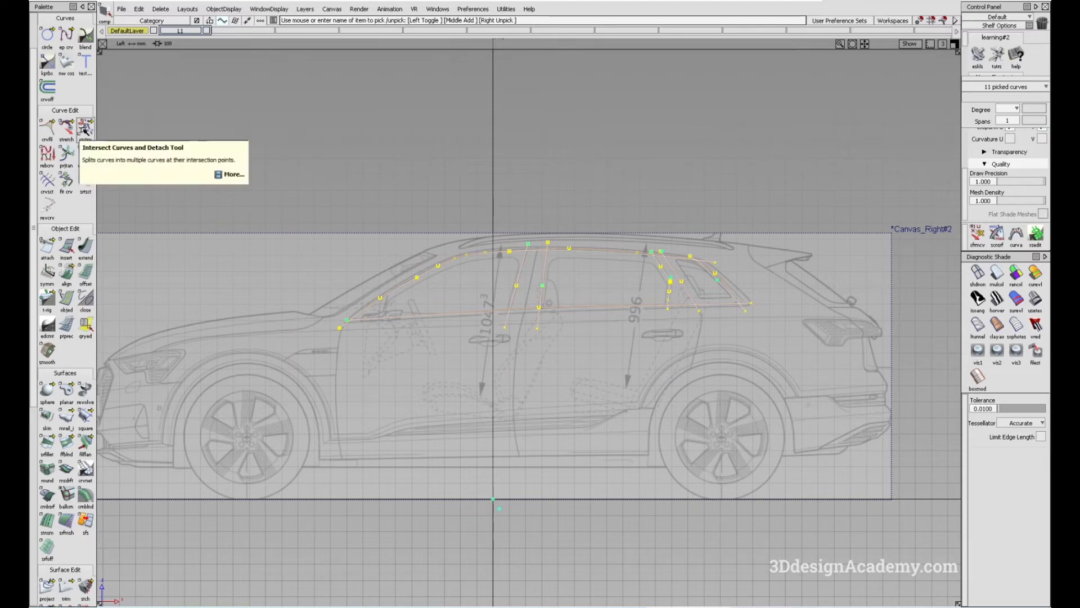
Step: Split the eleven window curves at their crossings and delete the first overhanging pieces
left_click(86, 131)
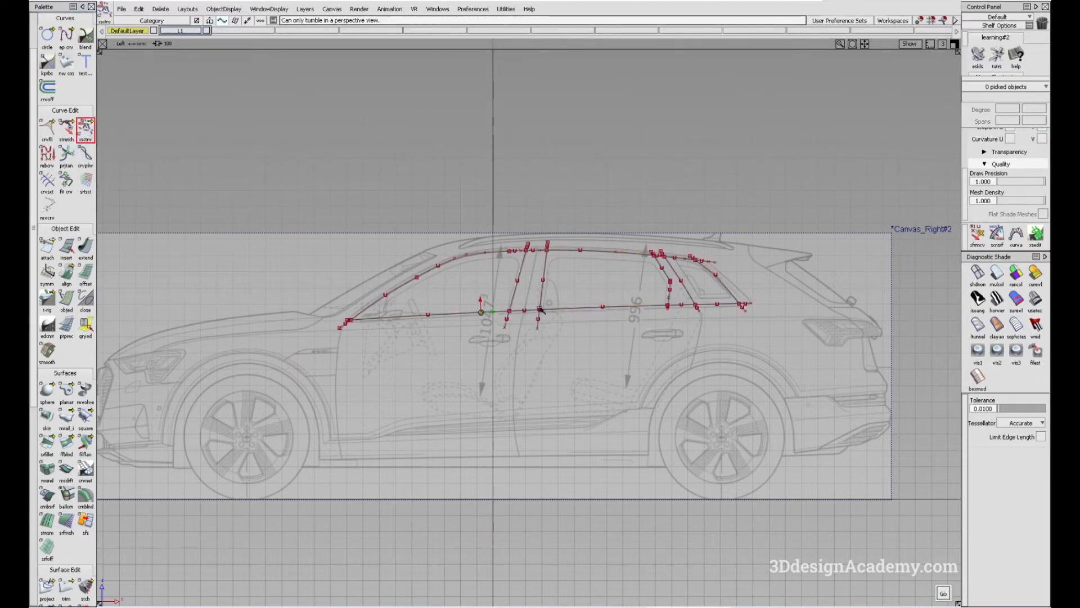
scroll("up", 3)
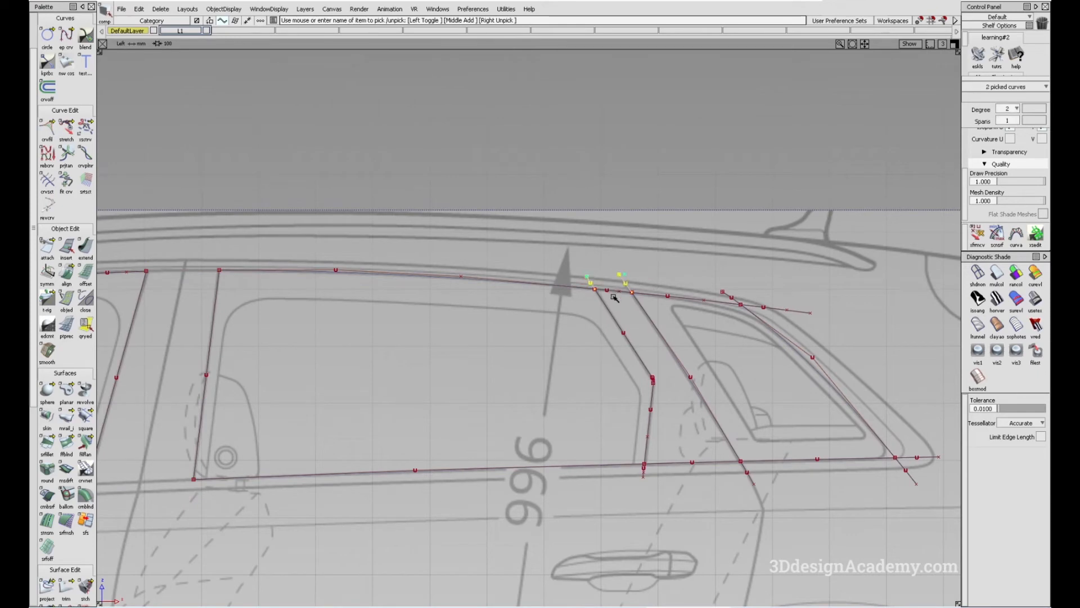
left_click(750, 480)
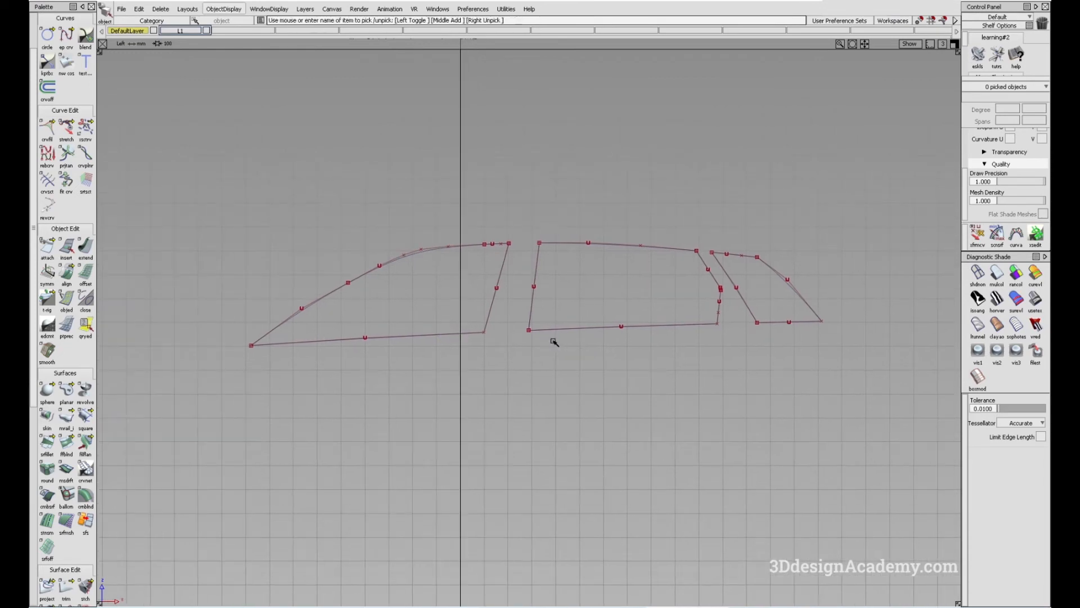
mouse_move(554, 363)
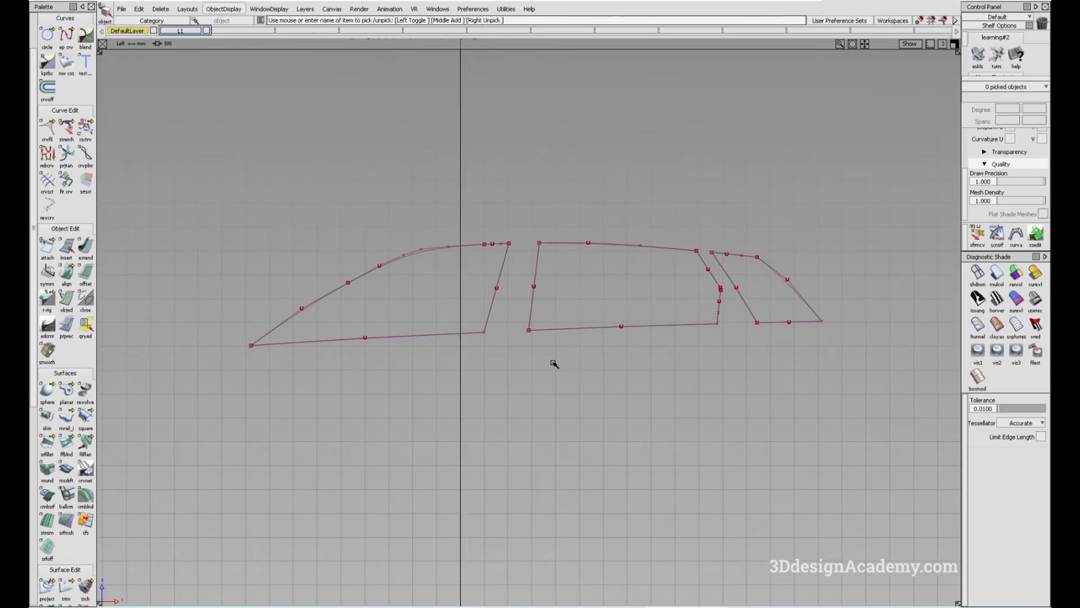